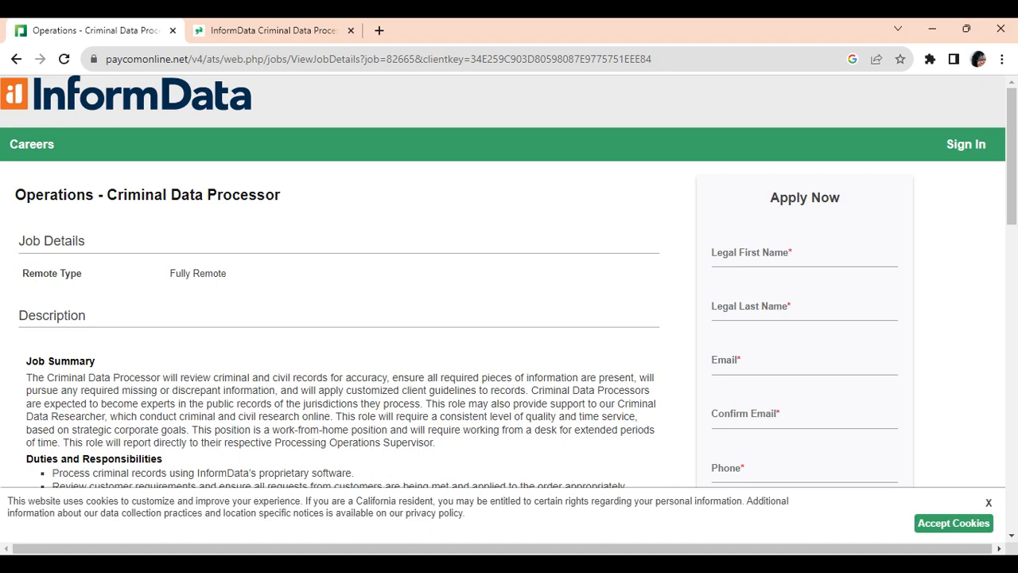
mouse_move(961, 398)
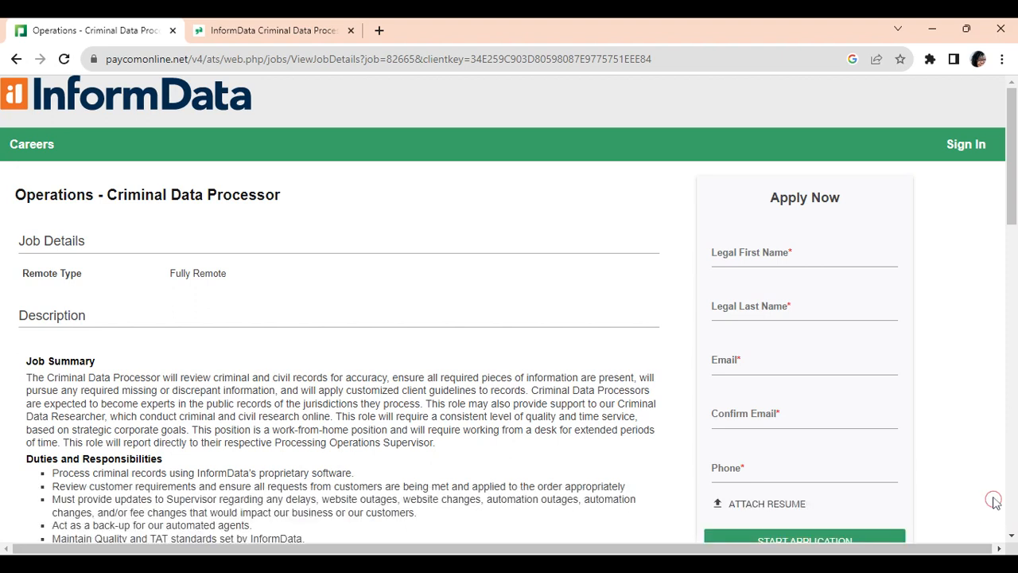
mouse_move(915, 299)
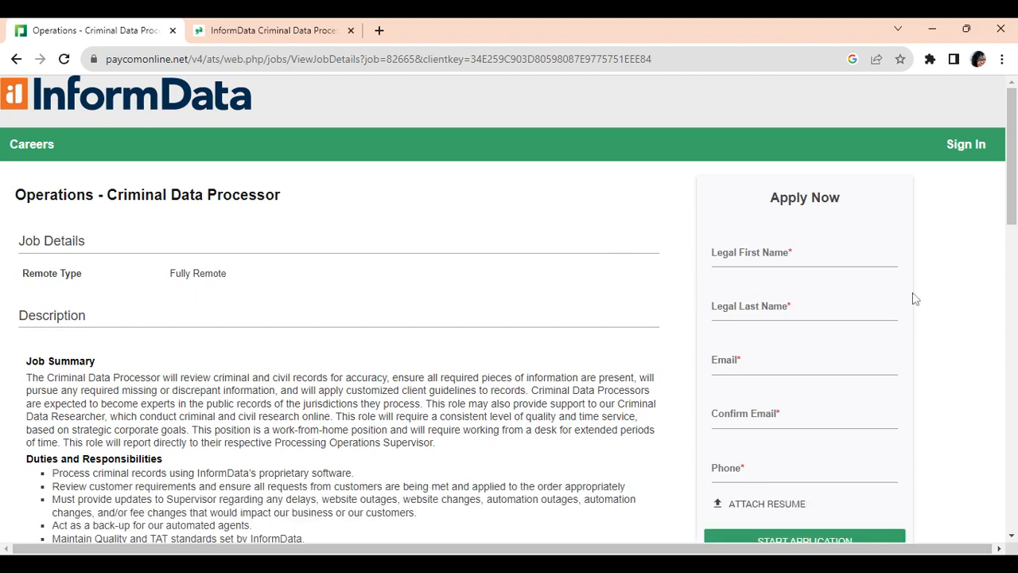
Review Glassdoor's $44K–$71K salary range, then return to the InformData posting on Paycom.
scroll(down, 3)
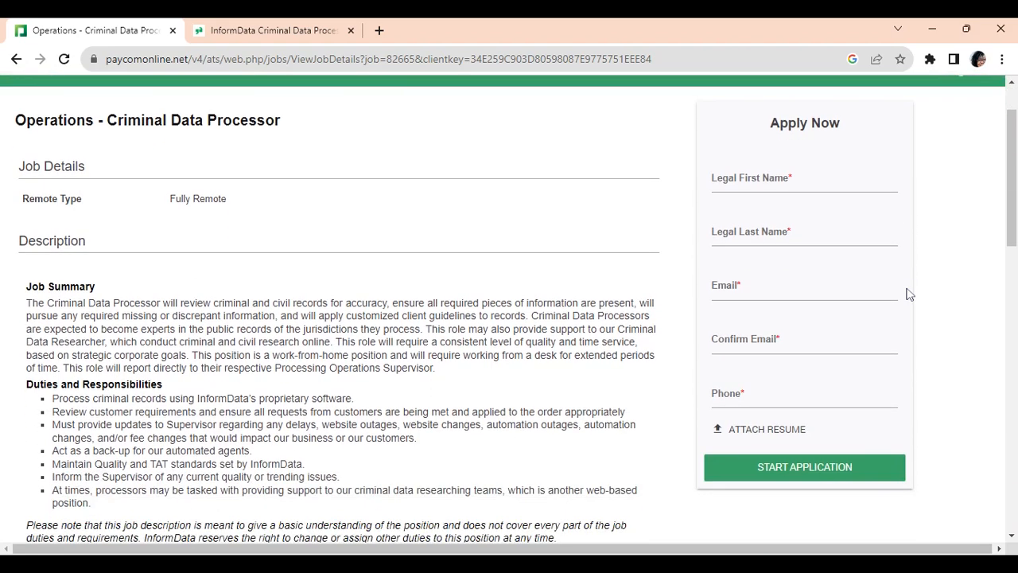
mouse_move(906, 289)
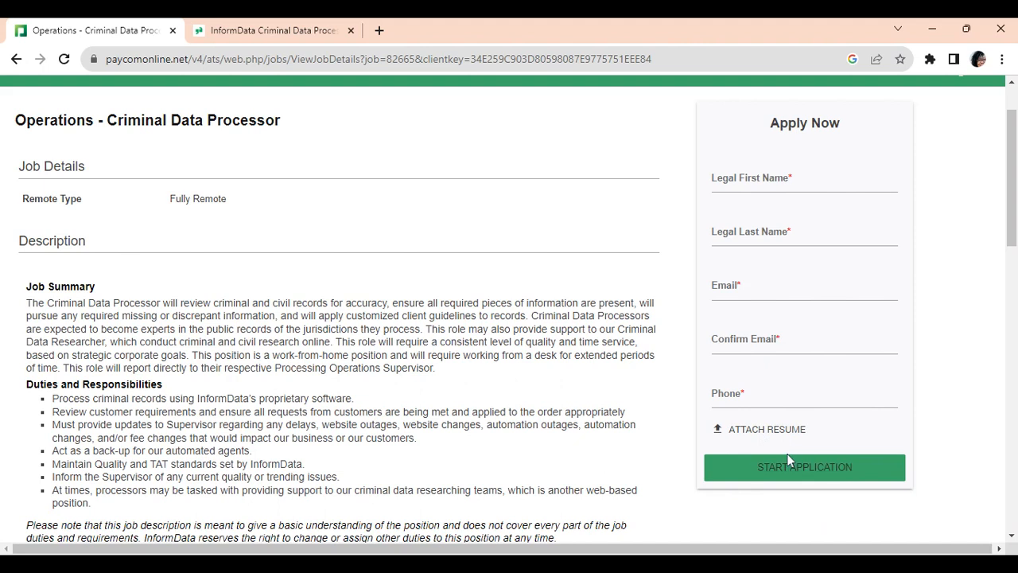
mouse_move(770, 258)
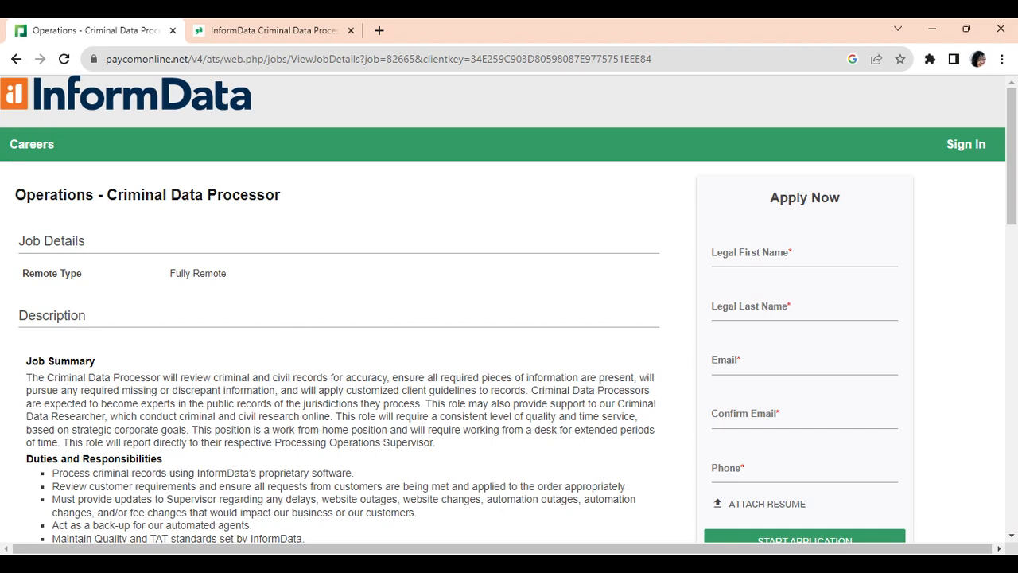
mouse_move(837, 458)
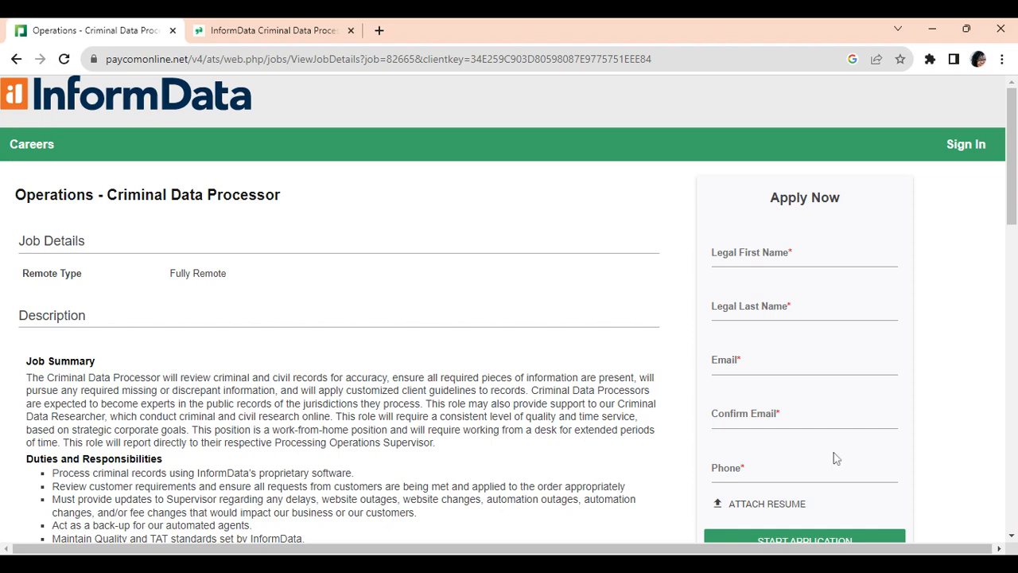
scroll(down, 3)
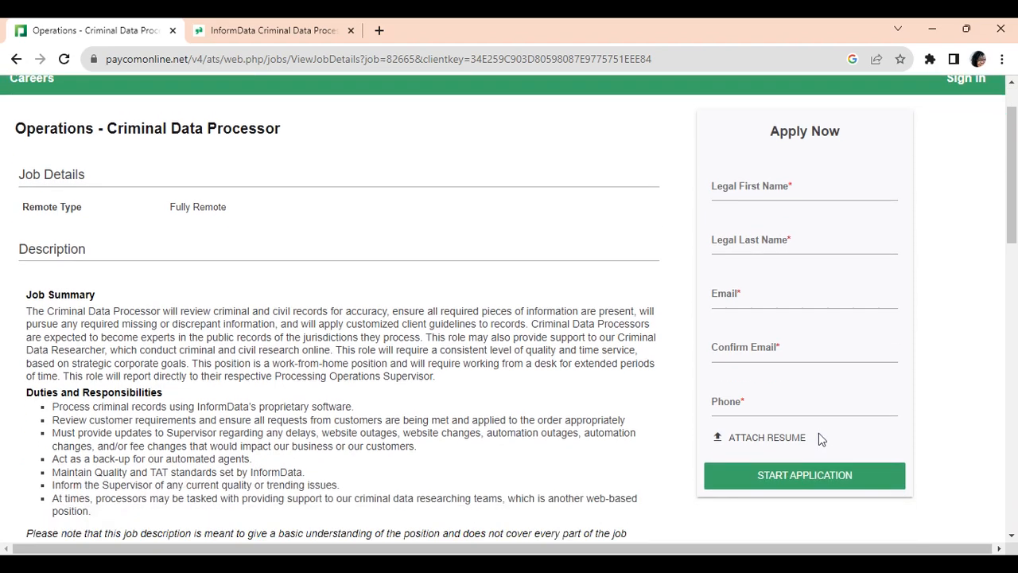
scroll(down, 3)
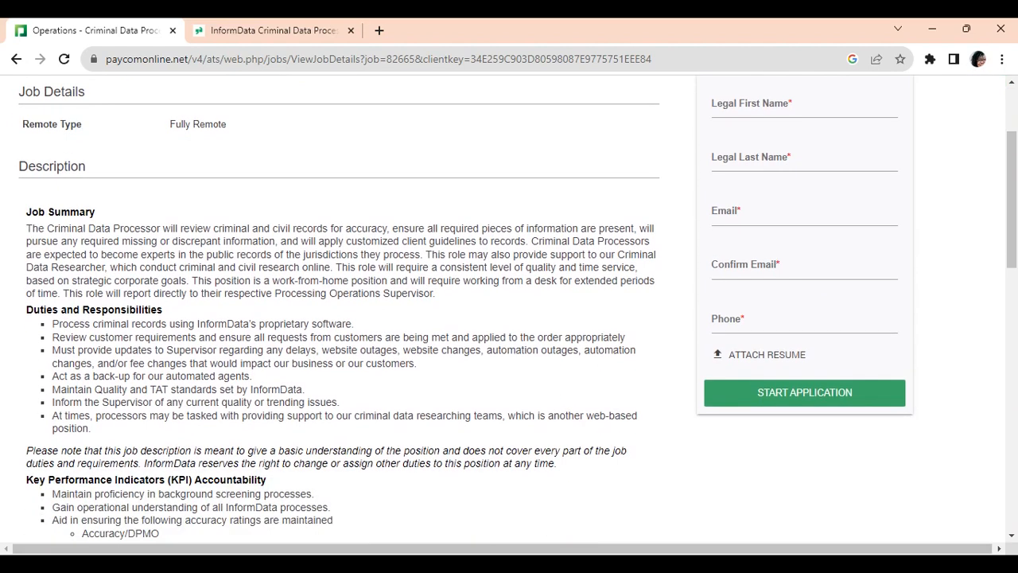
scroll(up, 3)
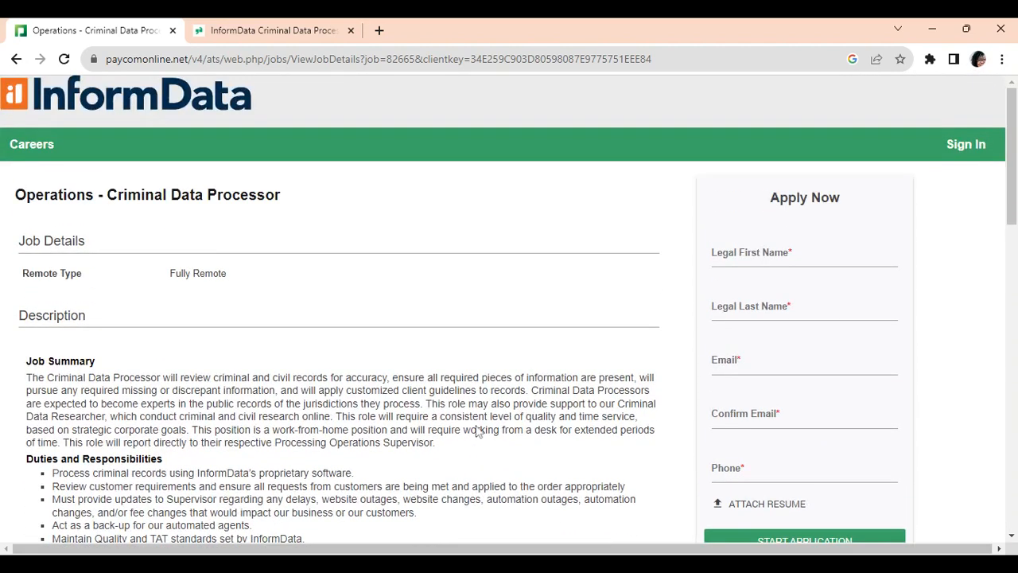
mouse_move(152, 331)
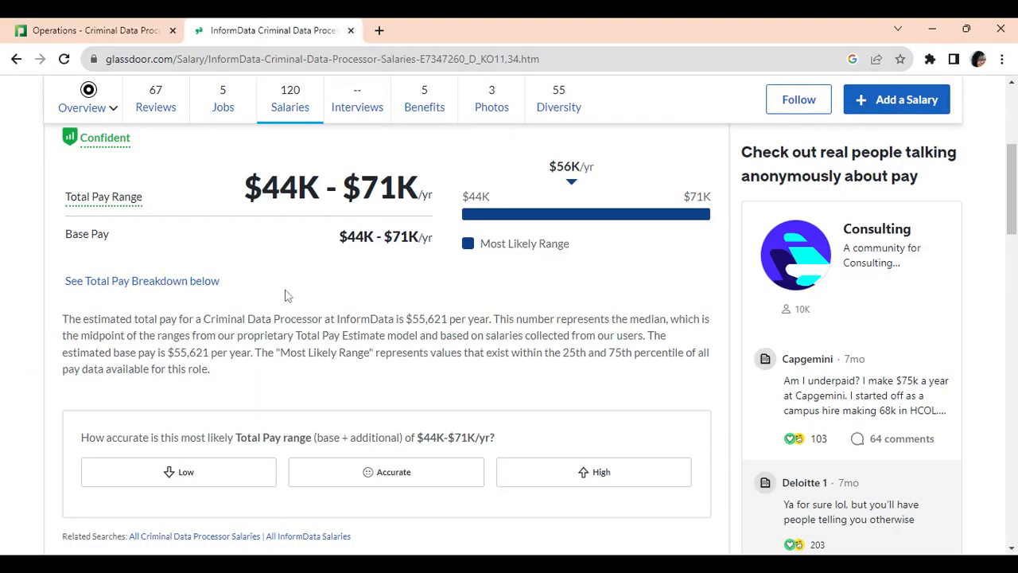
mouse_move(109, 352)
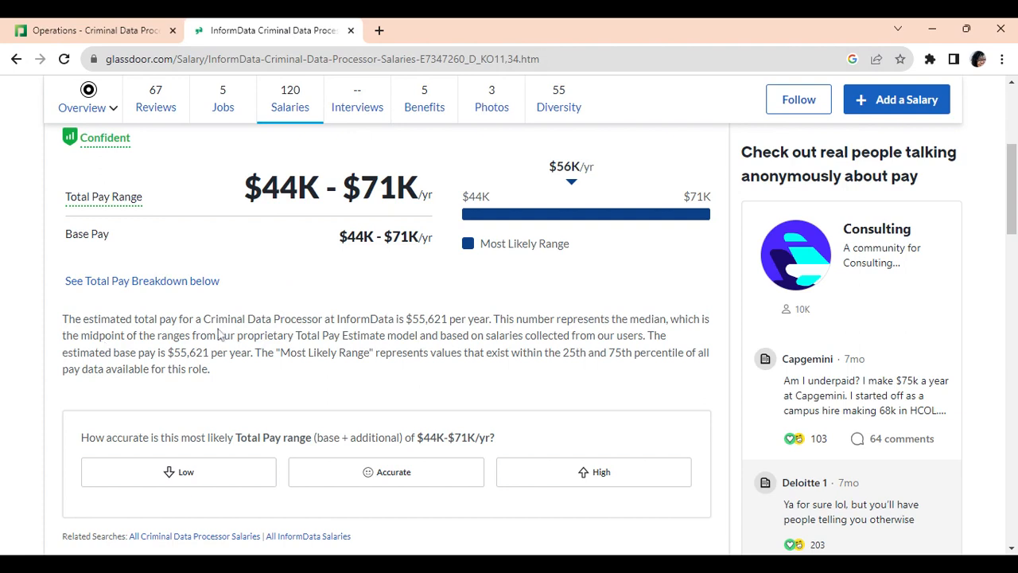
mouse_move(332, 333)
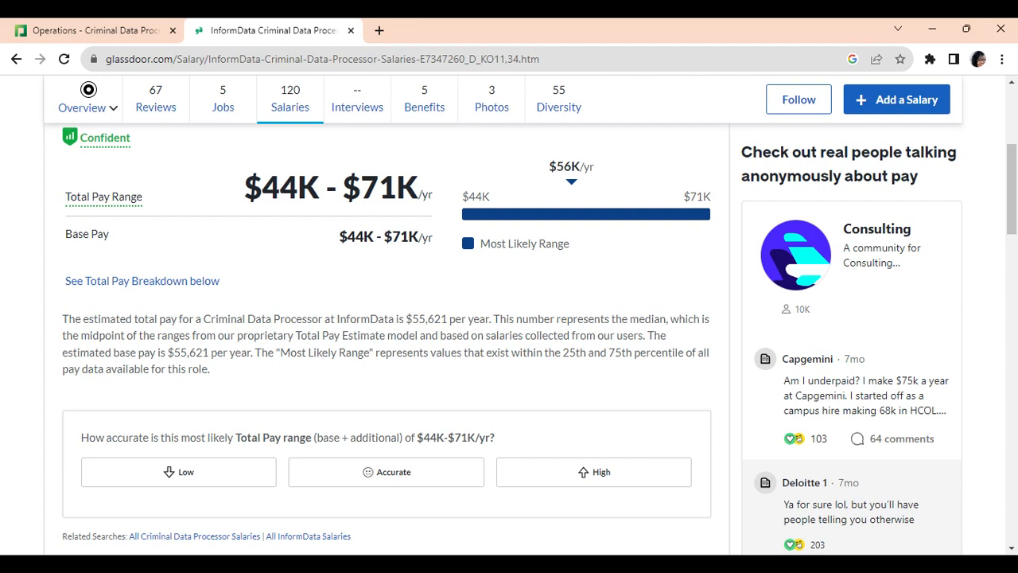
mouse_move(468, 332)
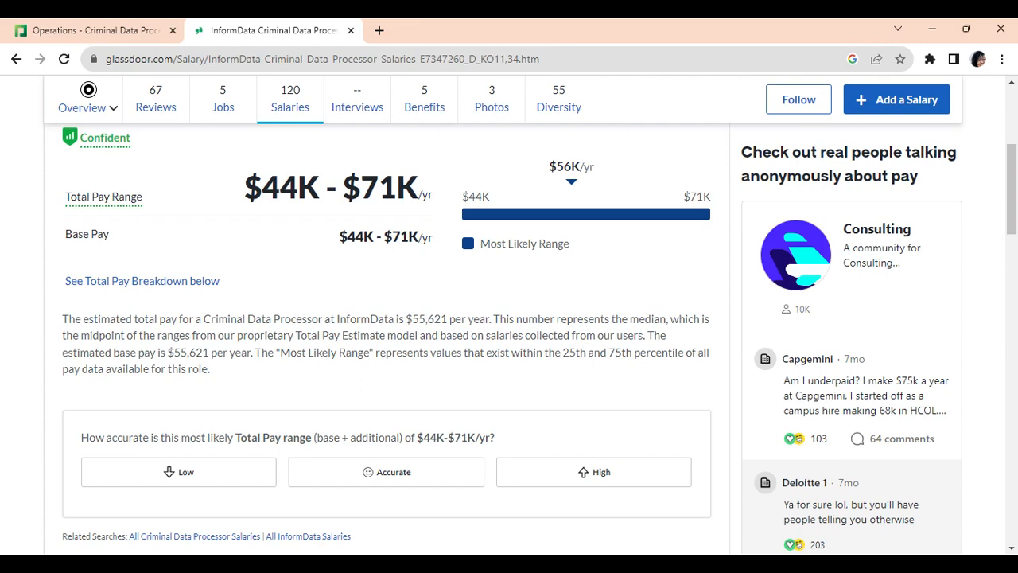
click(92, 30)
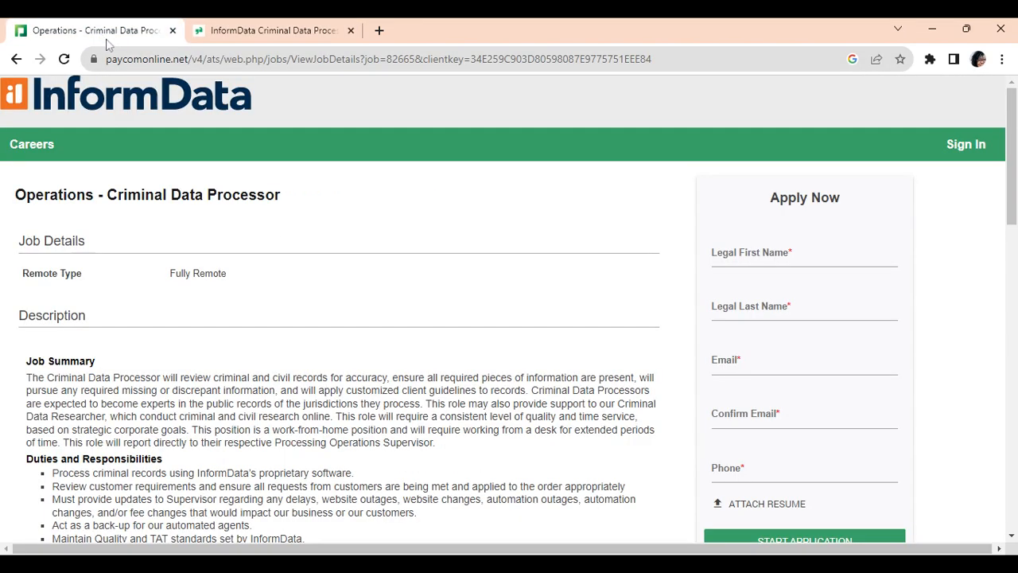
mouse_move(382, 200)
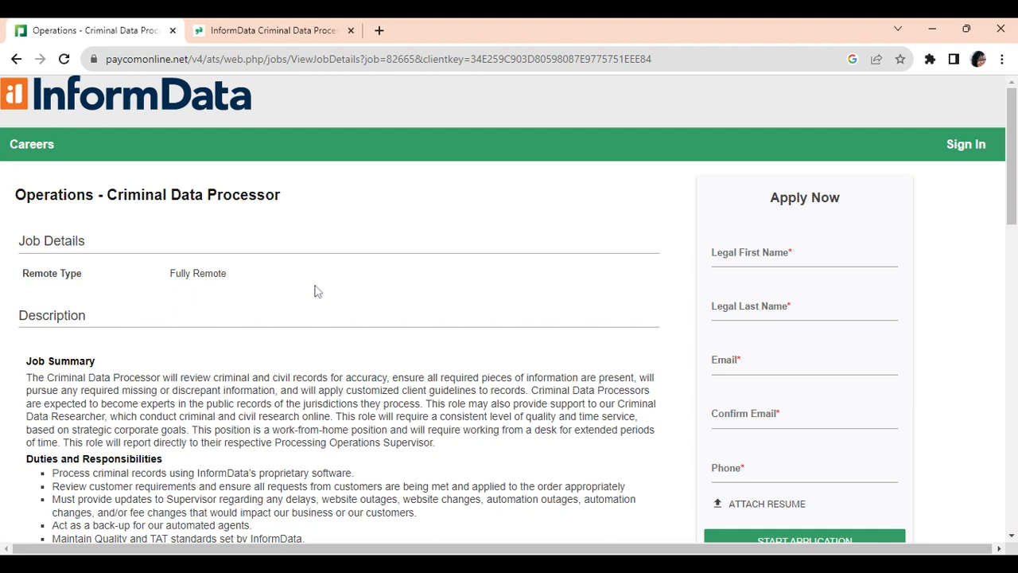
mouse_move(310, 240)
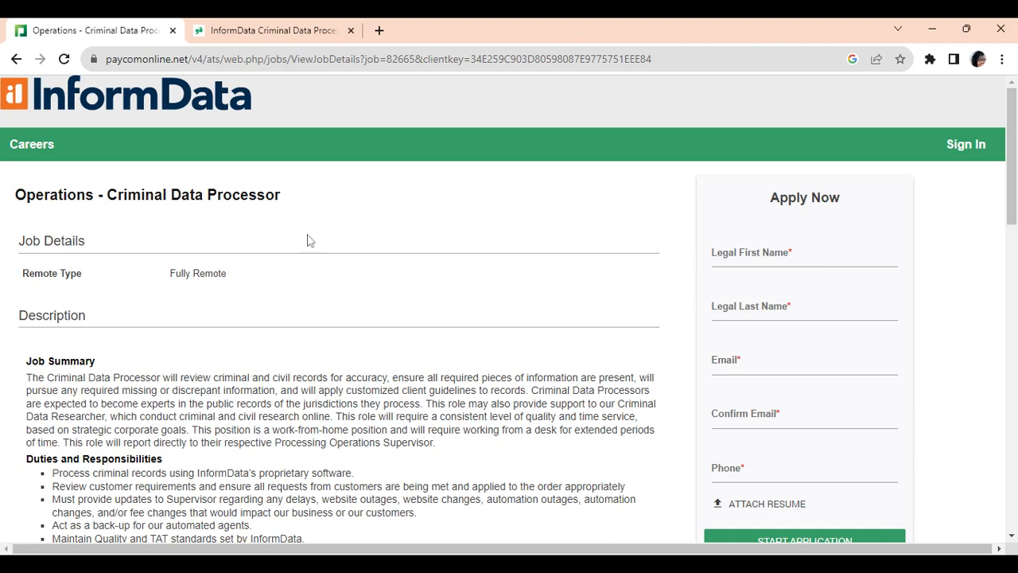
mouse_move(290, 299)
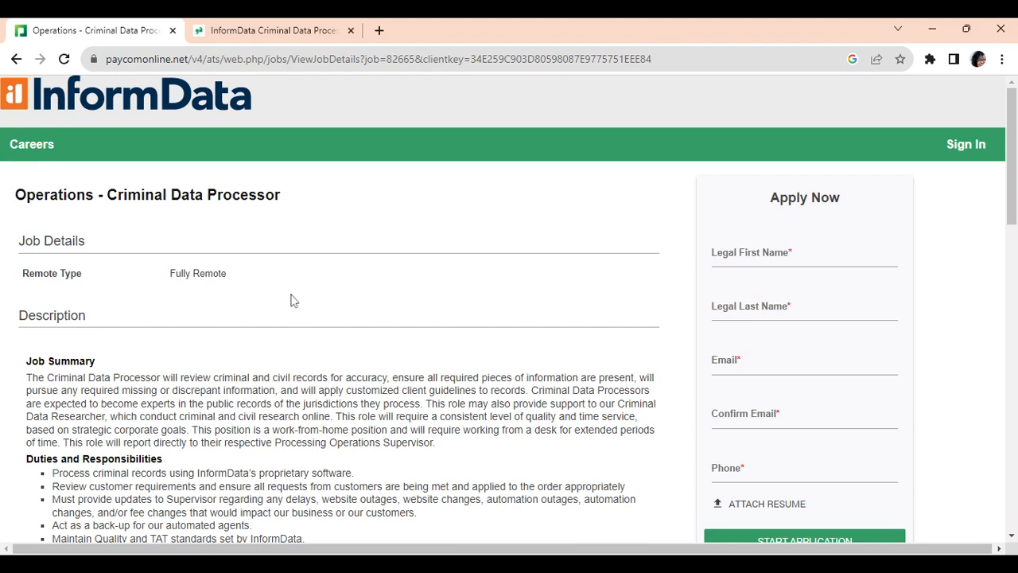
mouse_move(996, 336)
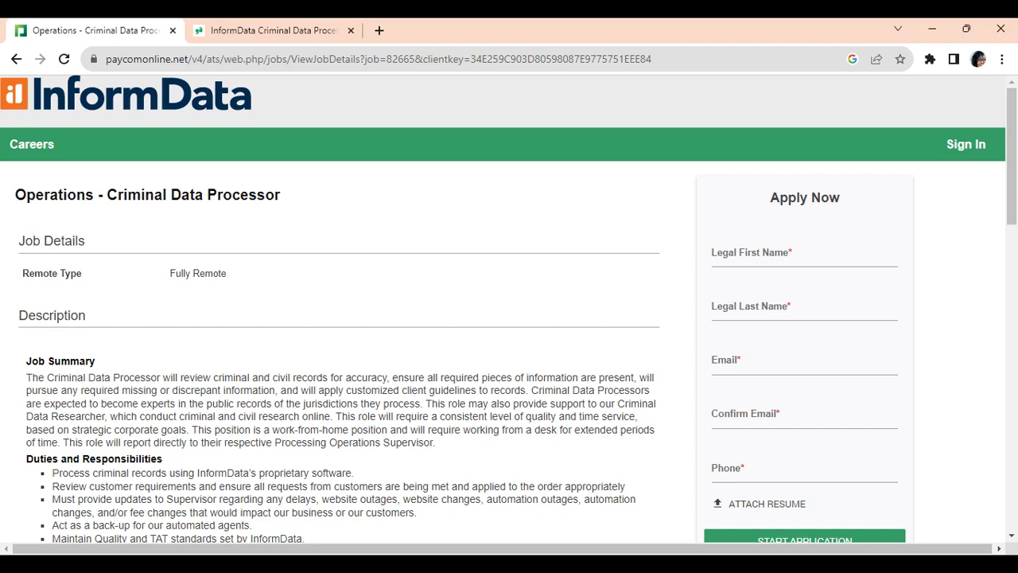
scroll(down, 3)
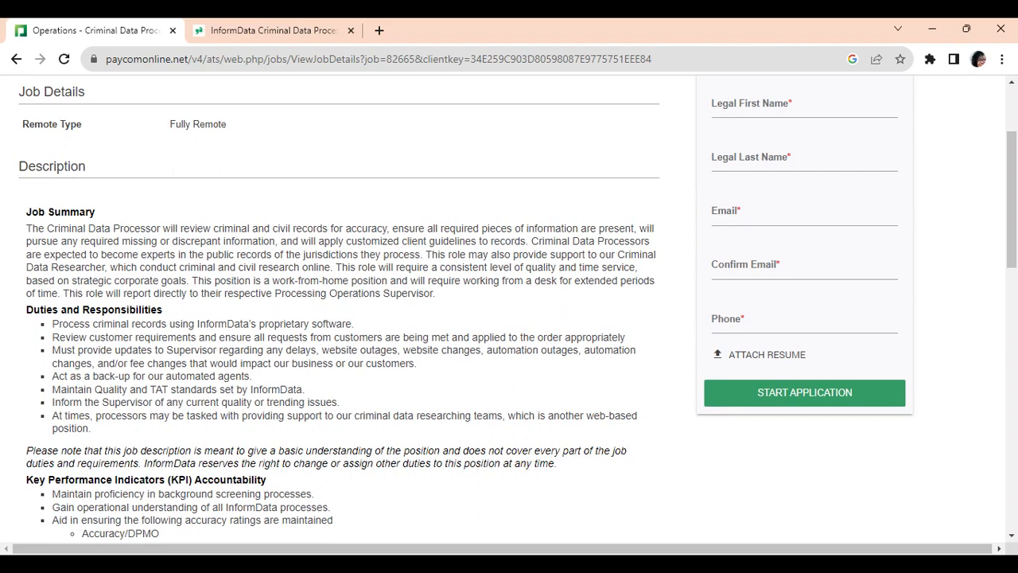
mouse_move(532, 364)
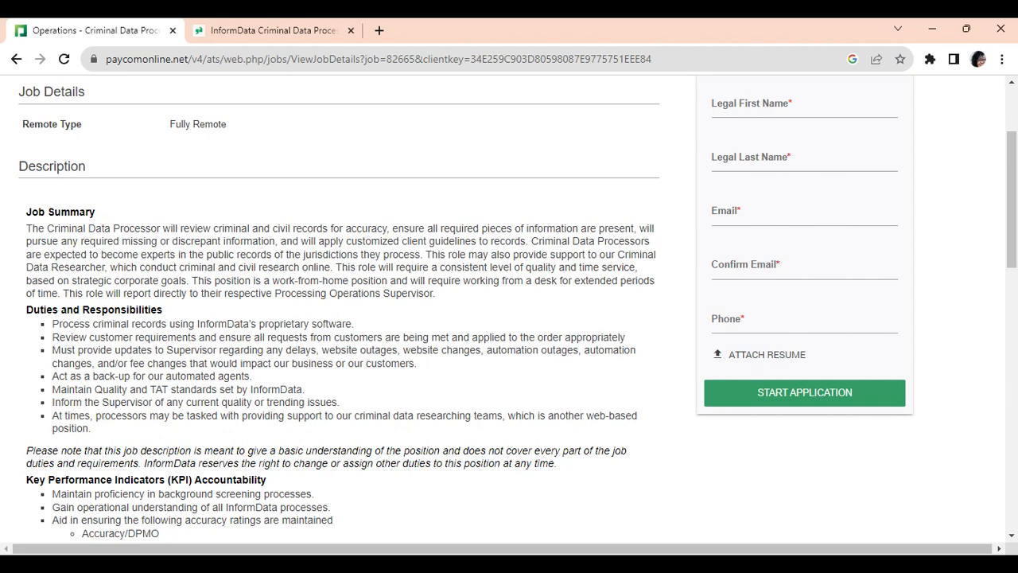
Scroll the posting down to the Key Performance Indicators list under Description.
scroll(down, 3)
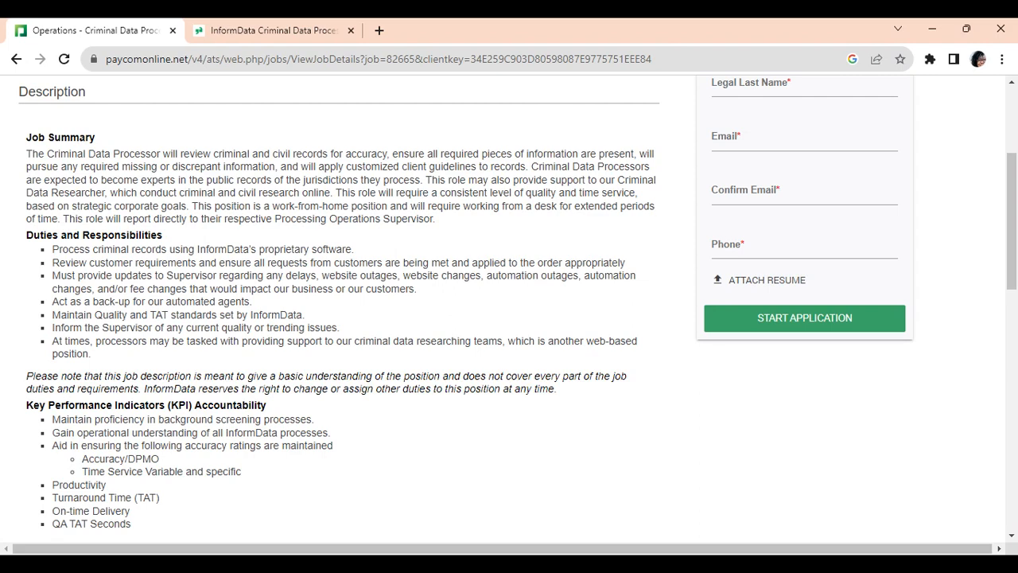
Scroll down to read the Qualifications, Working Conditions and Physical Requirements lists.
scroll(down, 3)
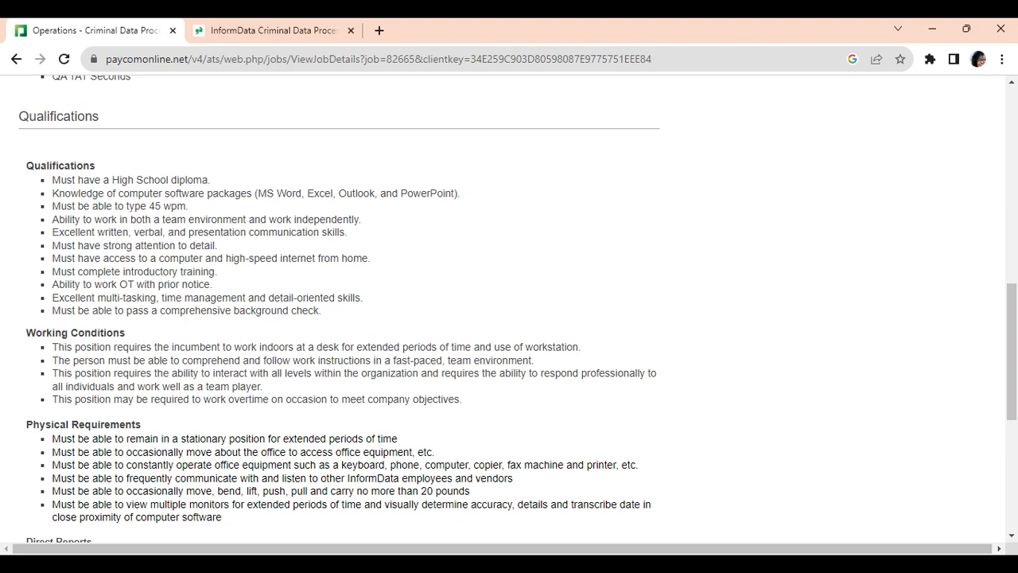
mouse_move(452, 261)
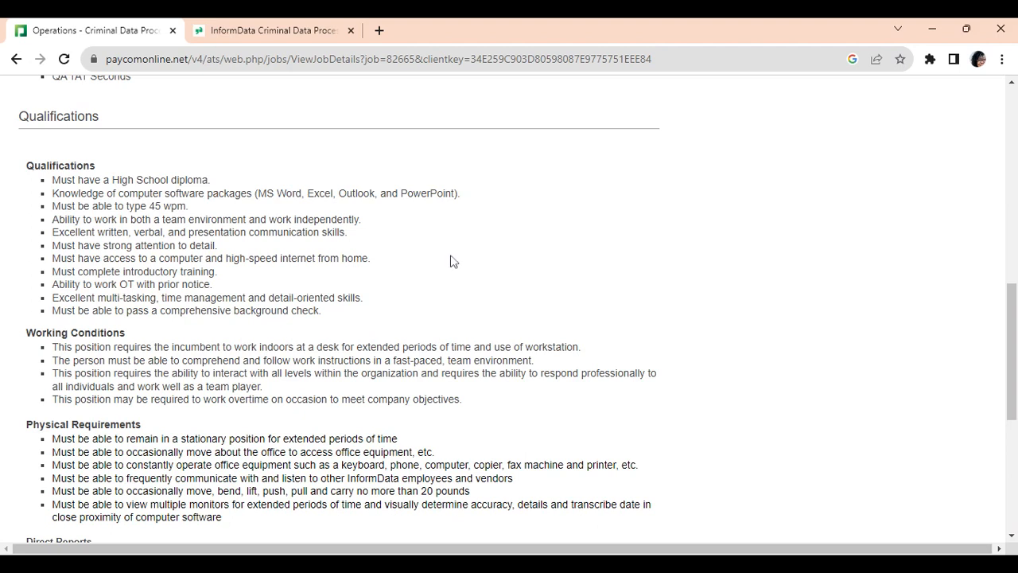
mouse_move(446, 242)
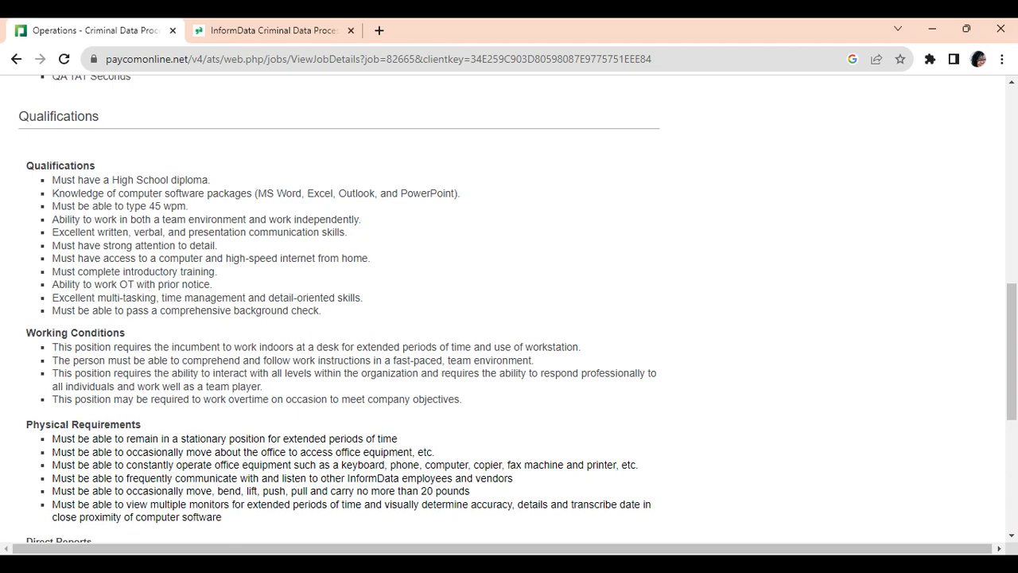
mouse_move(436, 254)
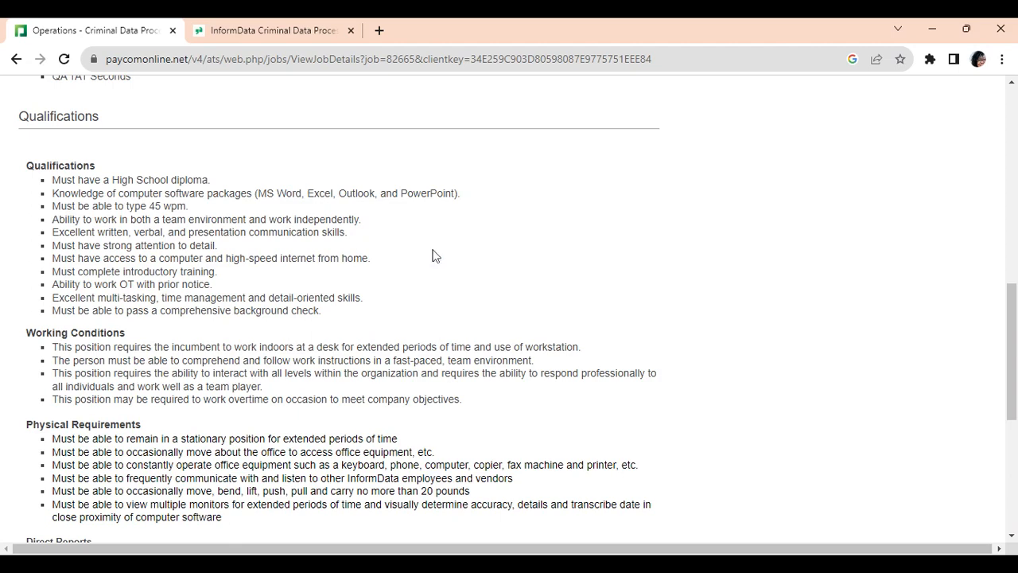
Scroll through Direct Reports and the EEO statement at the posting's end.
scroll(down, 3)
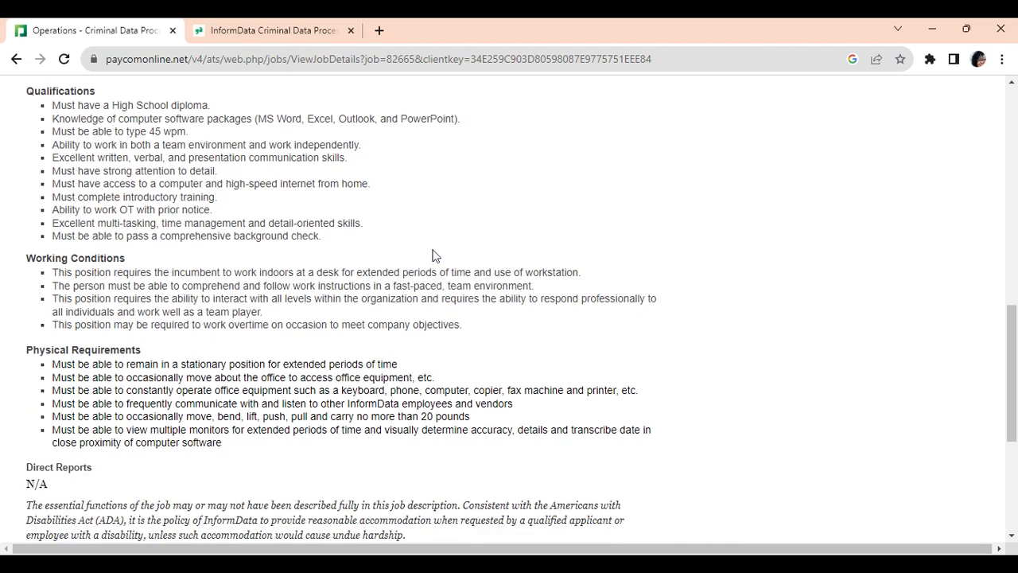
mouse_move(39, 305)
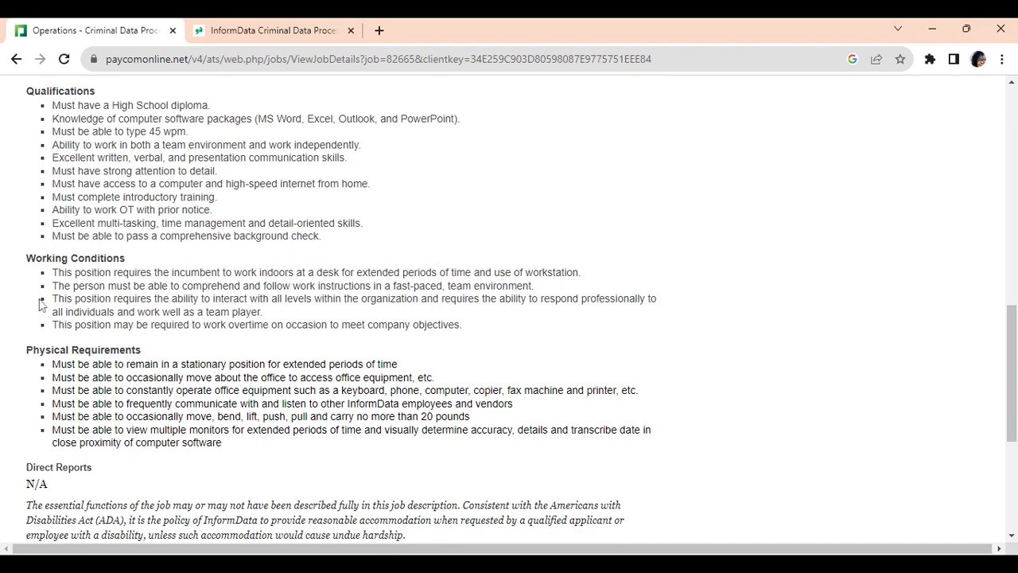
mouse_move(209, 438)
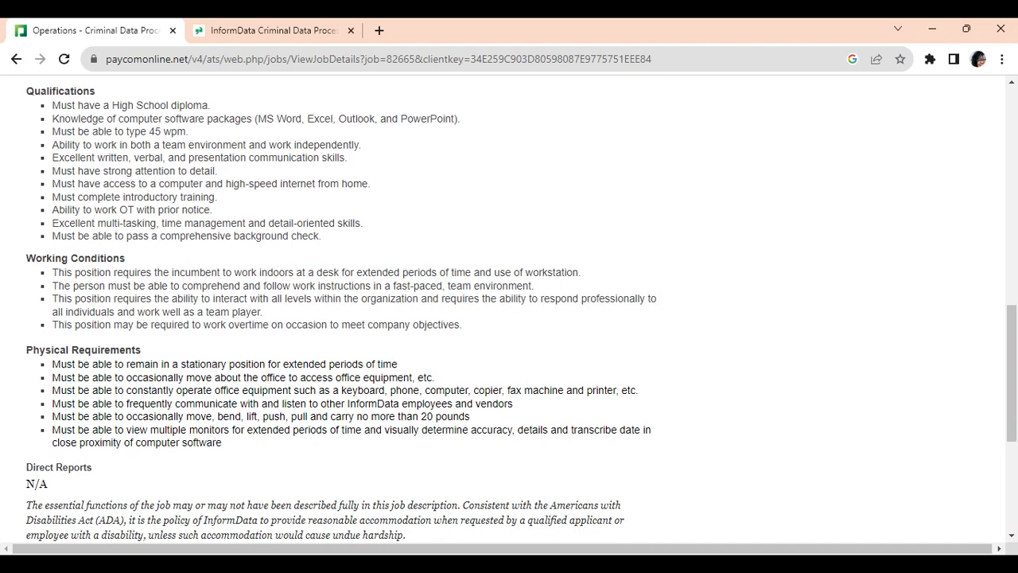
scroll(down, 3)
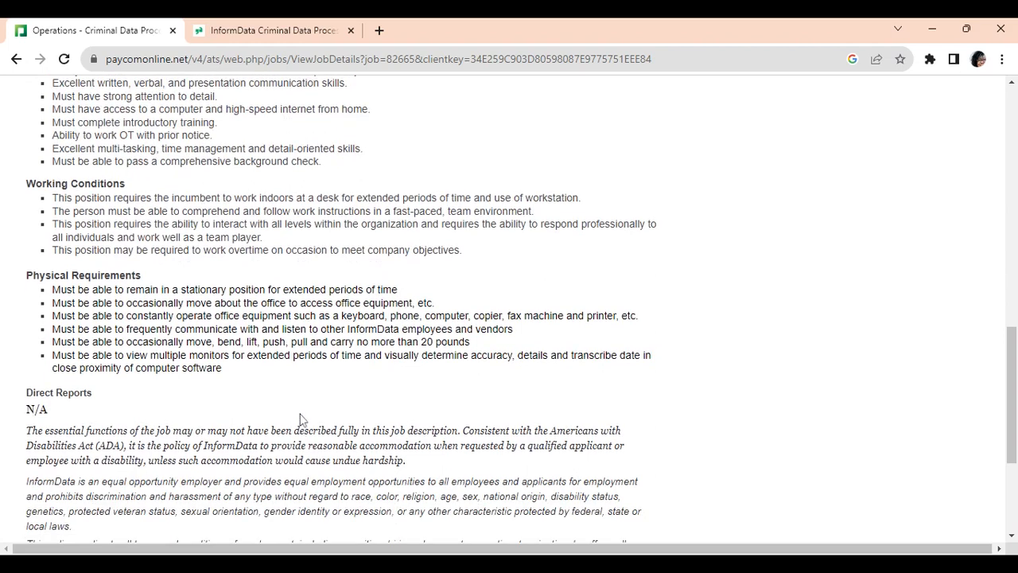
scroll(down, 3)
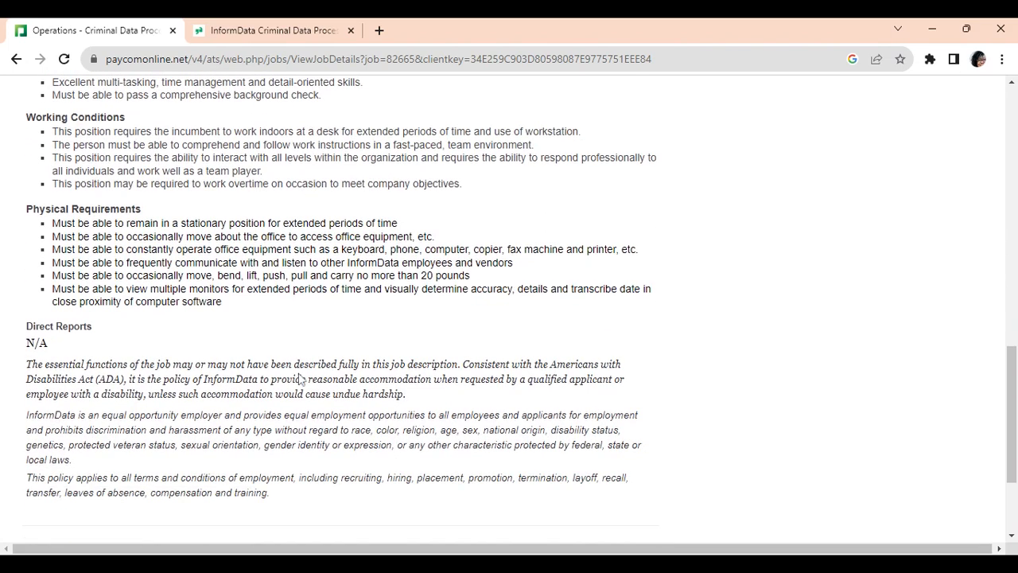
scroll(down, 3)
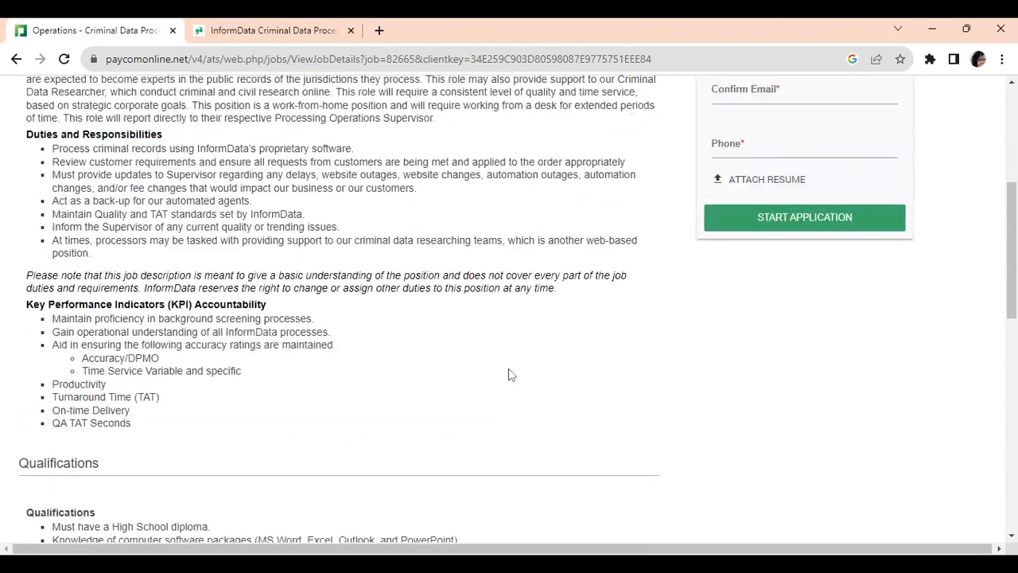
Scroll back to the top showing the job title and empty Apply Now form.
scroll(up, 3)
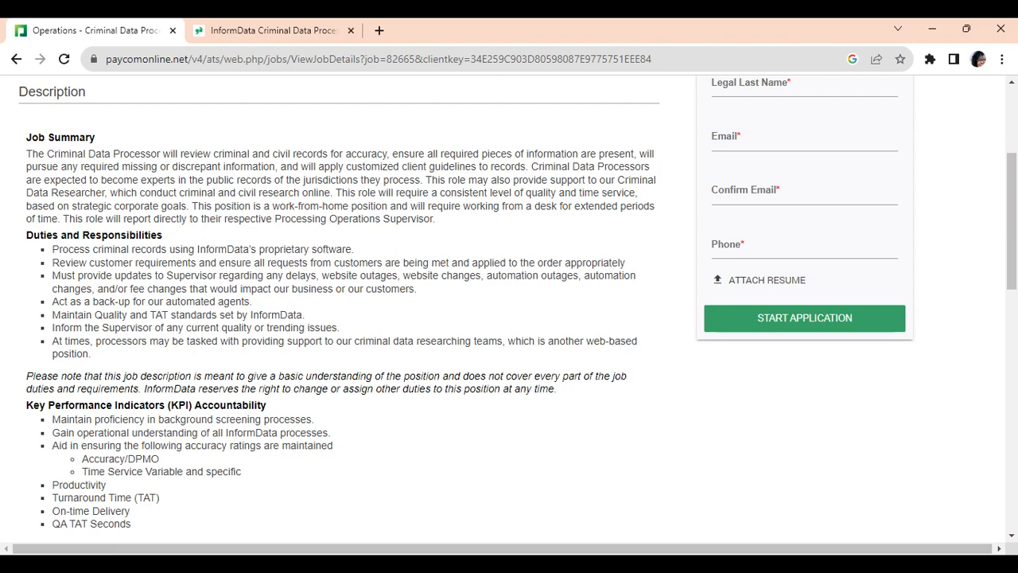
mouse_move(571, 315)
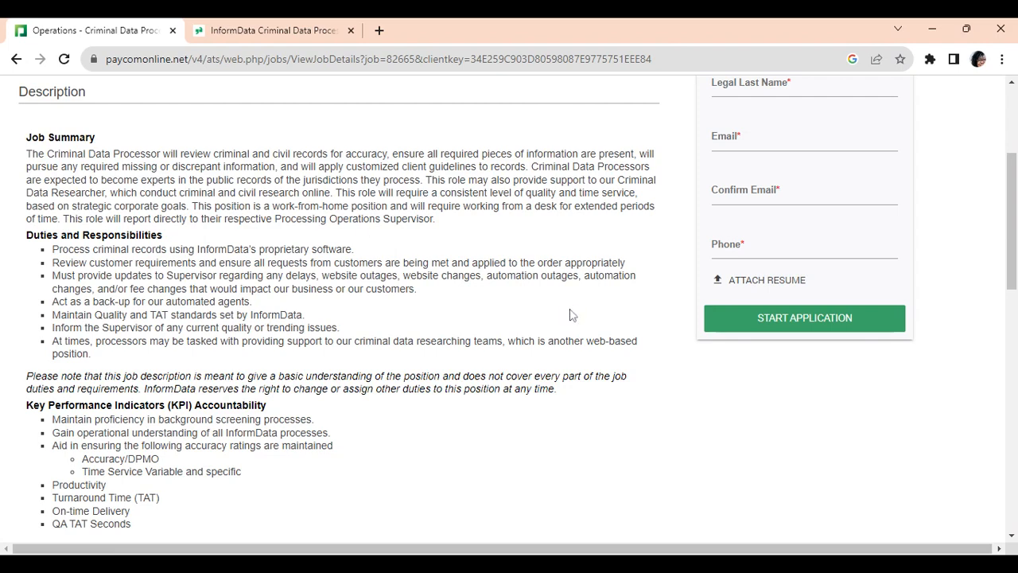
scroll(up, 3)
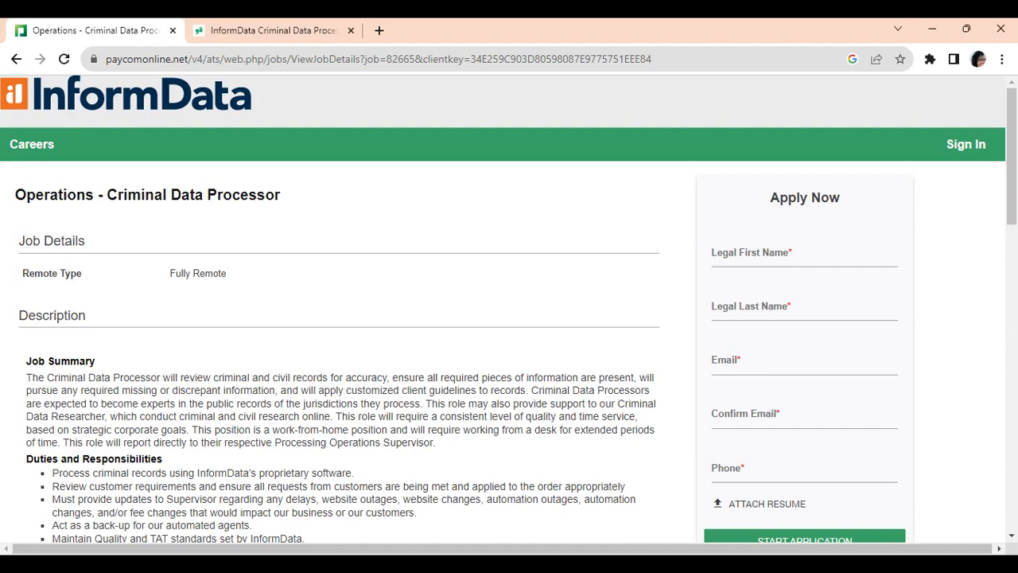
mouse_move(586, 359)
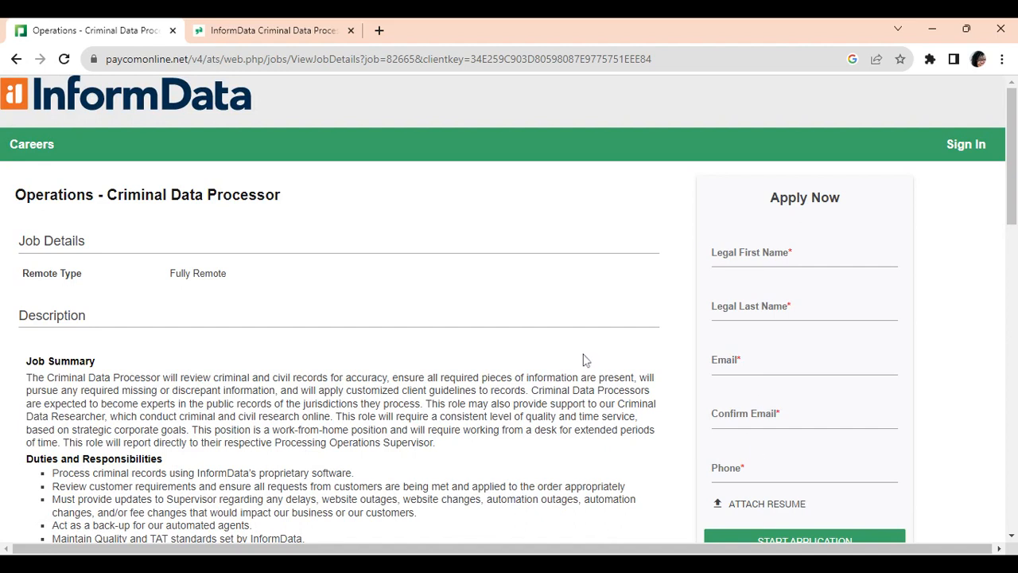
mouse_move(525, 226)
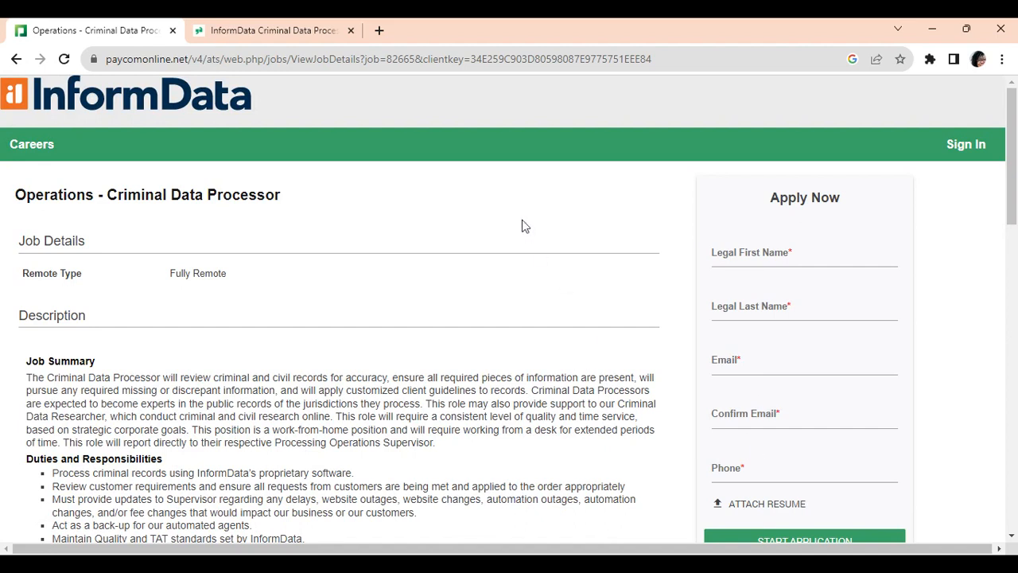
mouse_move(532, 221)
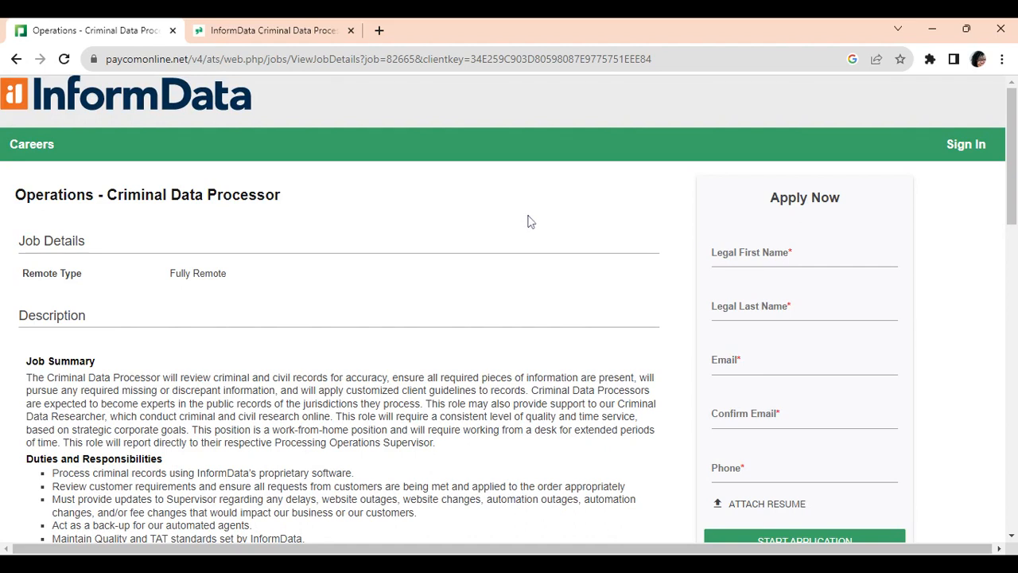
mouse_move(544, 226)
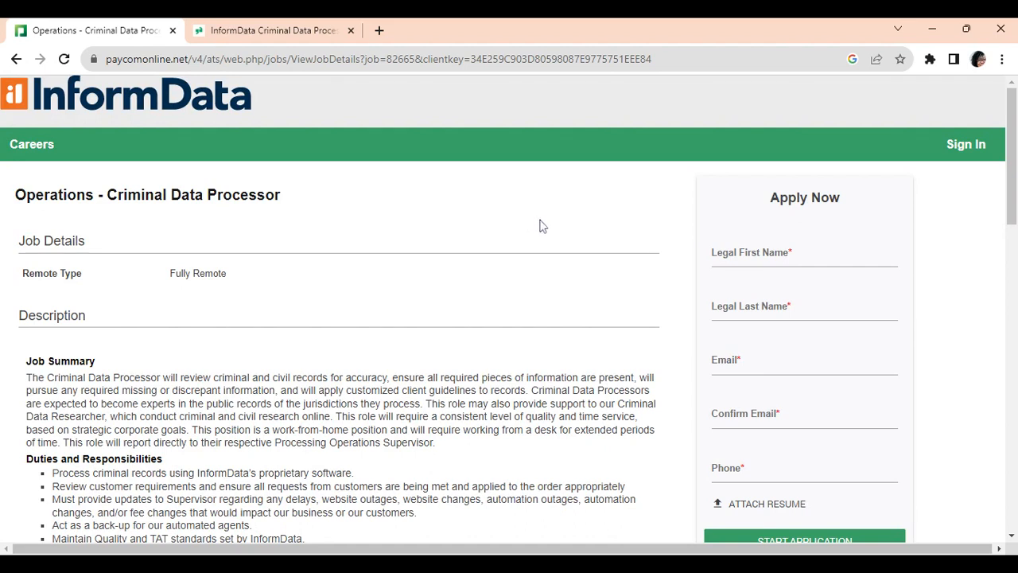